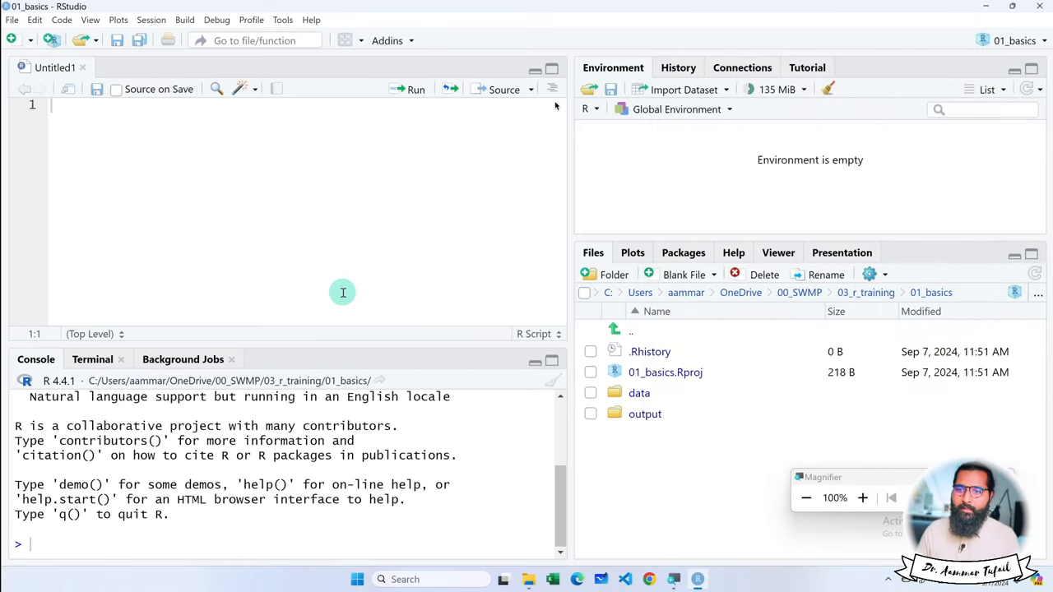
Step: Drop down the Tools menu that lists Global Options
{"action": "left_click", "coordinate": [282, 20]}
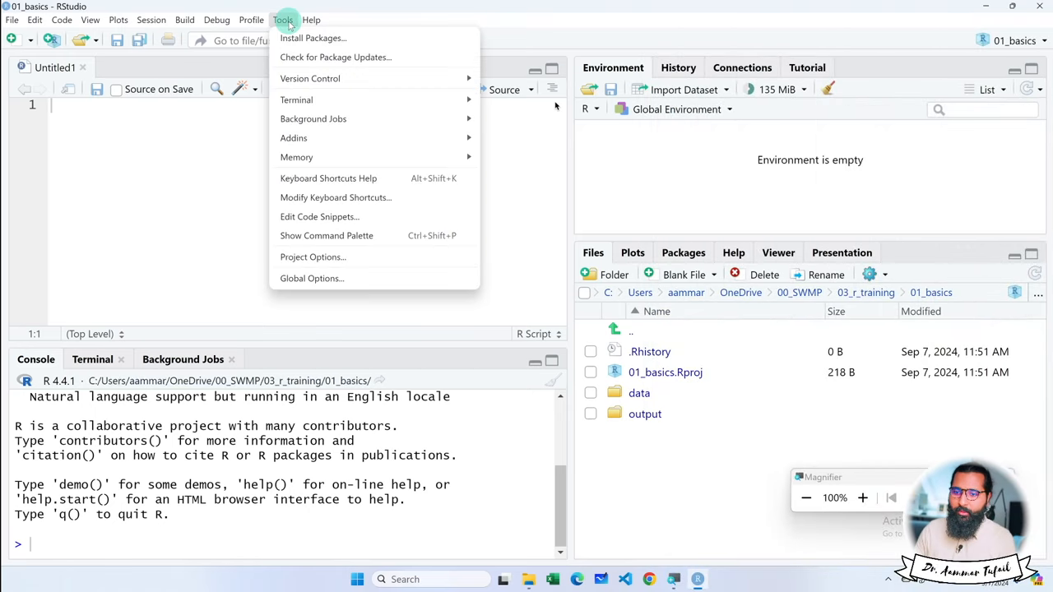
{"action": "mouse_move", "coordinate": [312, 278]}
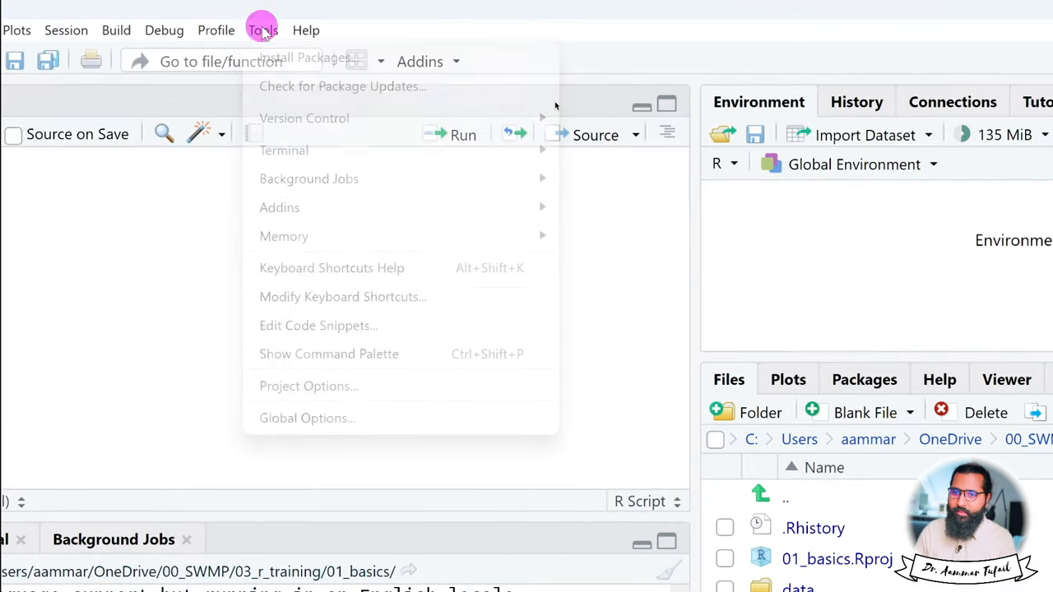
Step: Browse the Appearance, Console, Code Display and Diagnostics sections, then return to General
{"action": "left_click", "coordinate": [307, 418]}
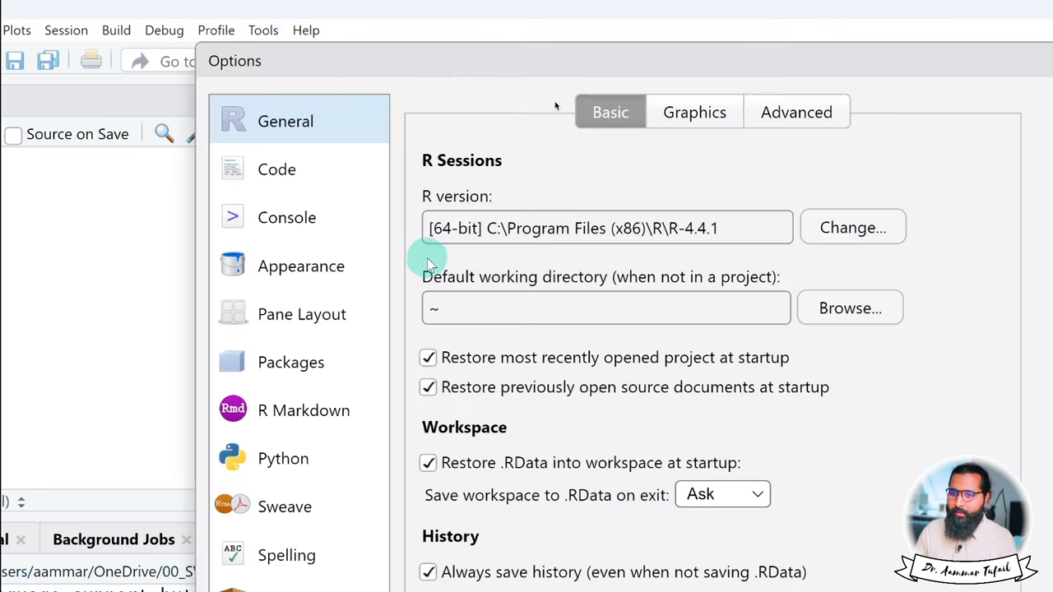
{"action": "left_click", "coordinate": [301, 266]}
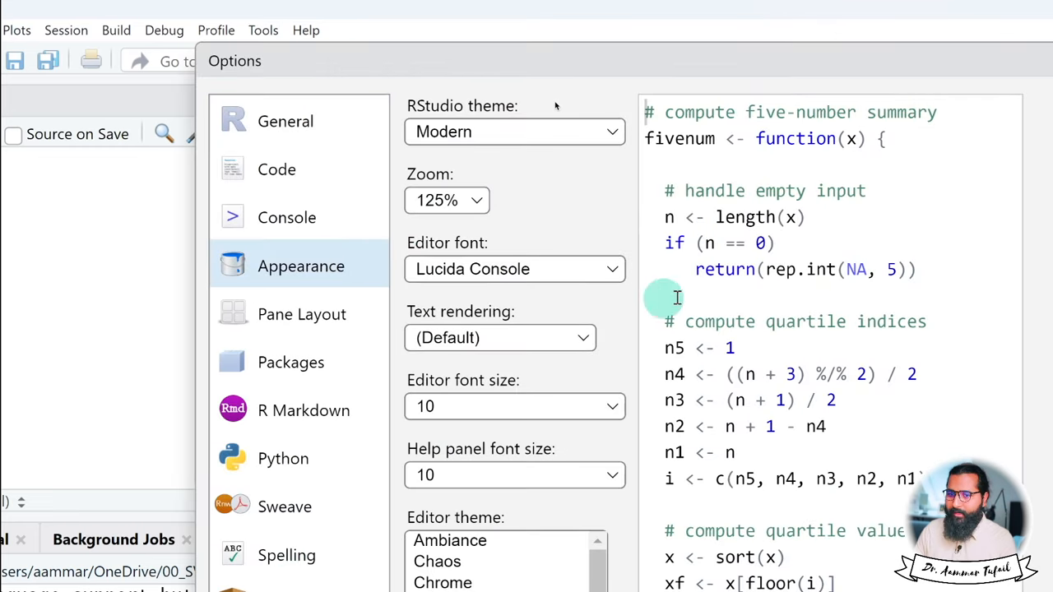
{"action": "left_click", "coordinate": [287, 217]}
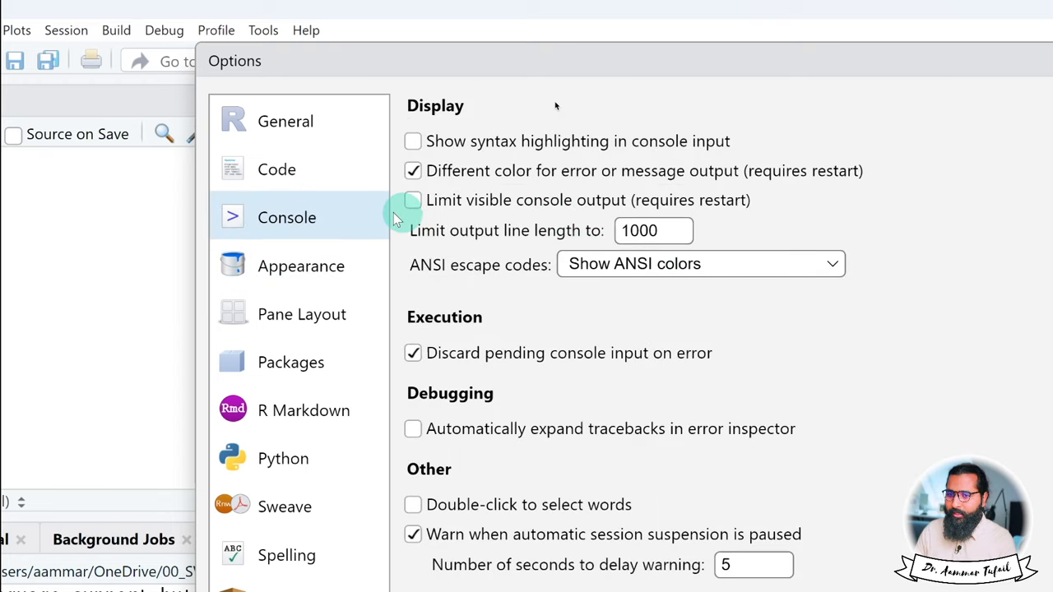
{"action": "left_click", "coordinate": [277, 169]}
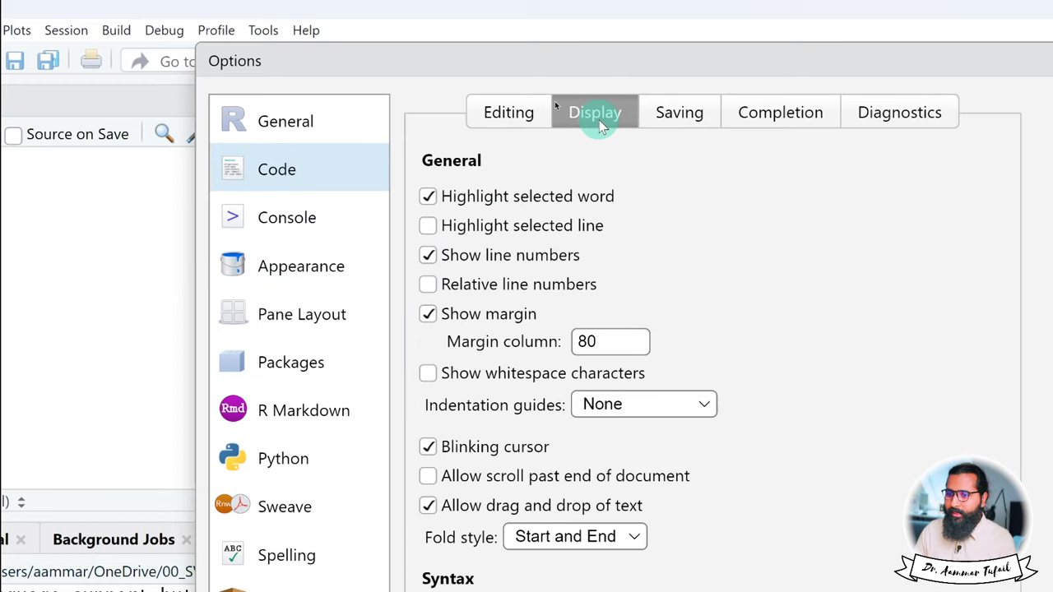
{"action": "left_click", "coordinate": [899, 112]}
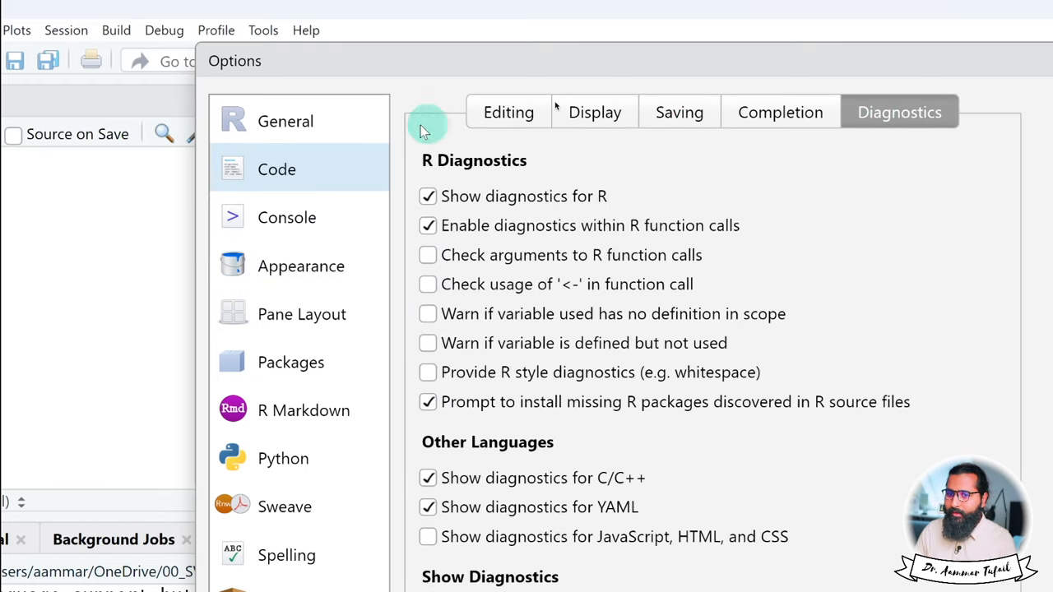
{"action": "left_click", "coordinate": [285, 121]}
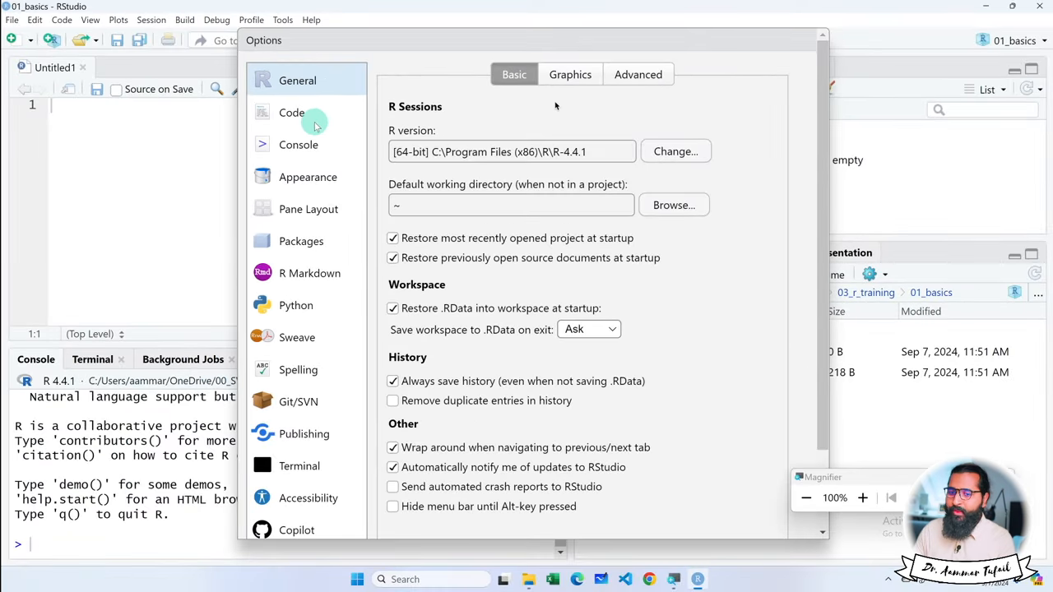
Step: Show the Appearance settings, keeping Modern interface theme and Lucida Console editor font
{"action": "left_click", "coordinate": [308, 177]}
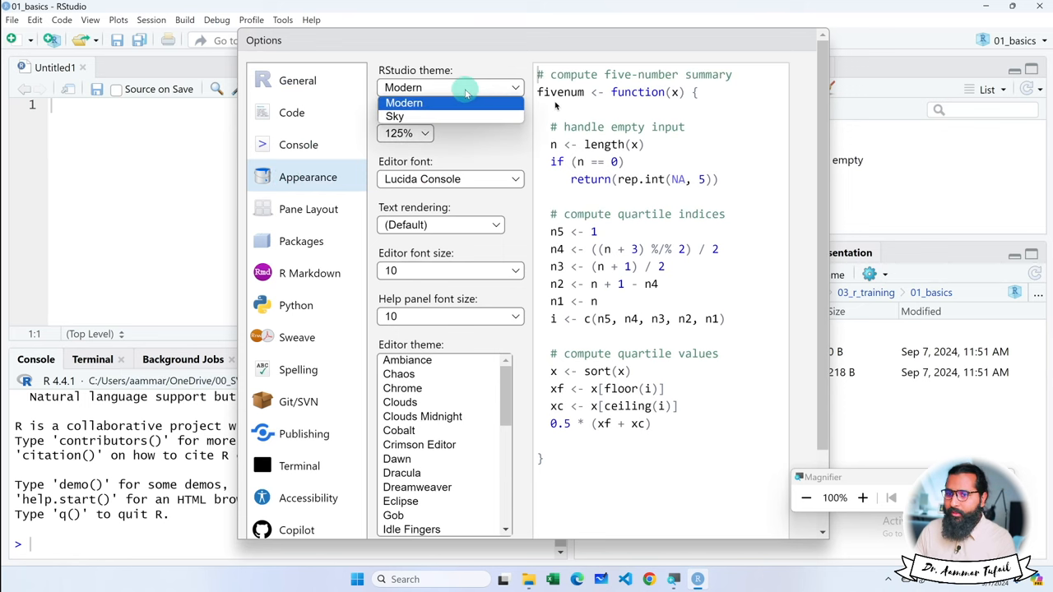
{"action": "left_click", "coordinate": [395, 116]}
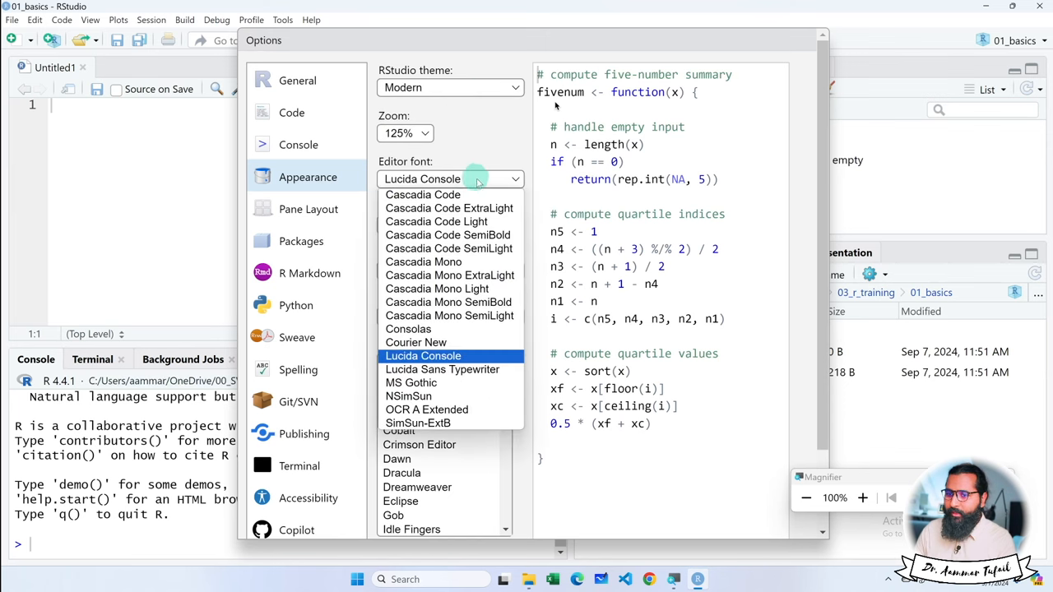
{"action": "left_click", "coordinate": [423, 356]}
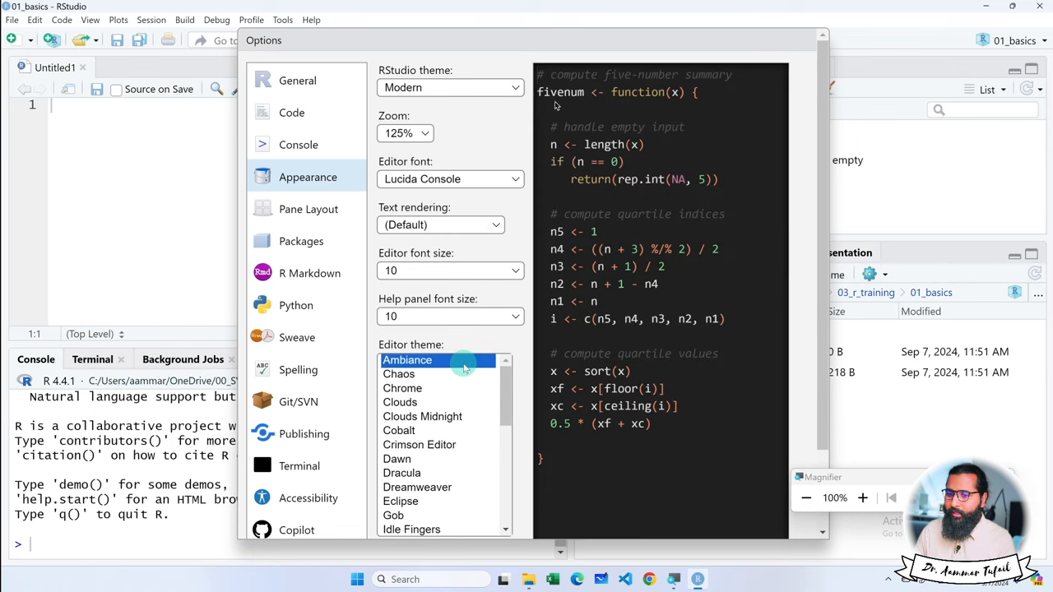
Step: Preview the Chaos, Chrome, Monokai and Tomorrow Night editor themes, ending on Chaos
{"action": "left_click", "coordinate": [399, 373]}
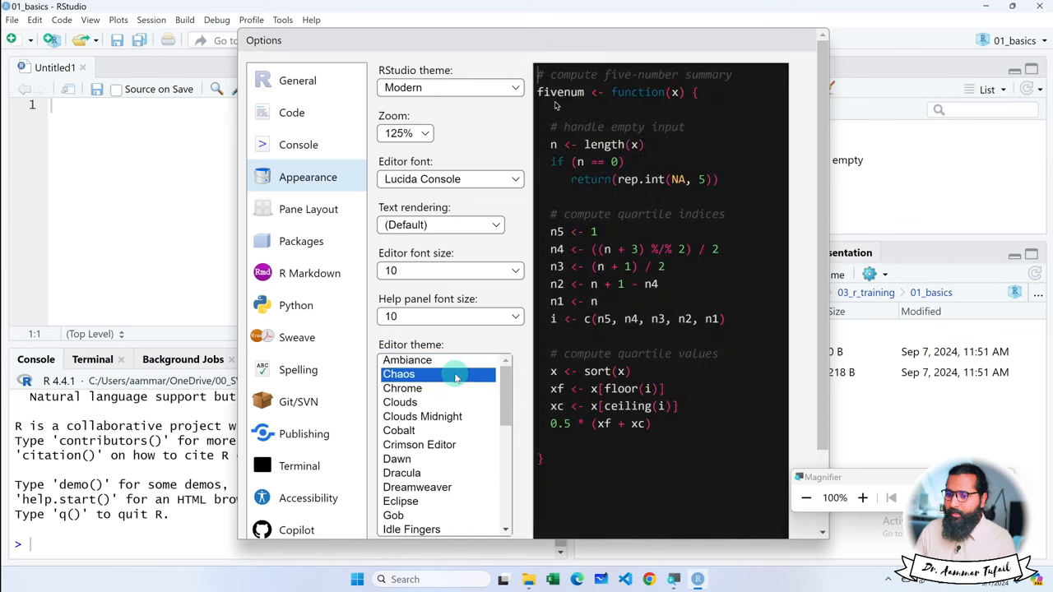
{"action": "left_click", "coordinate": [402, 388]}
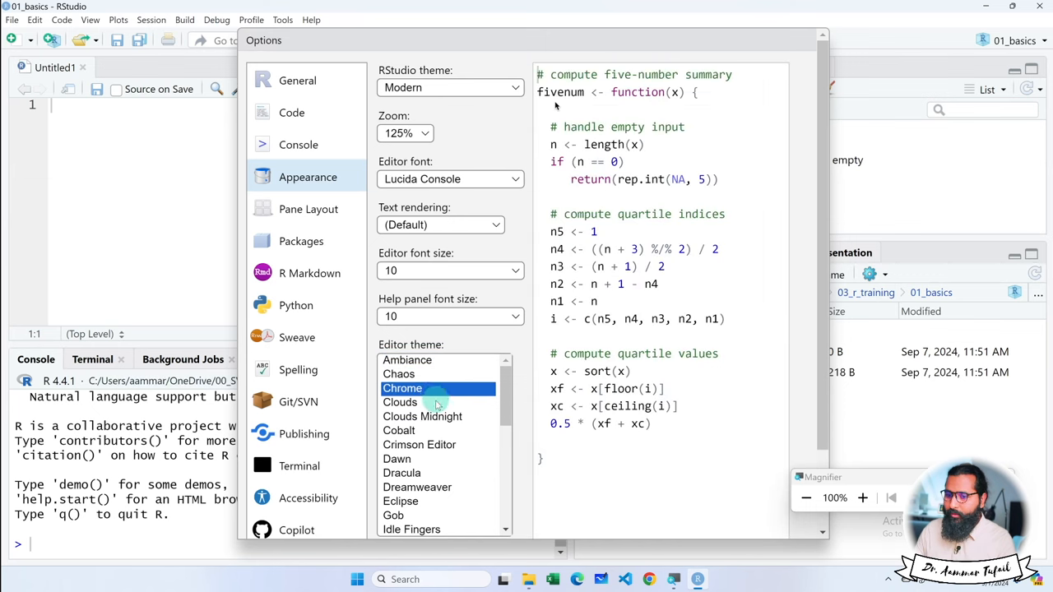
{"action": "left_click", "coordinate": [422, 416]}
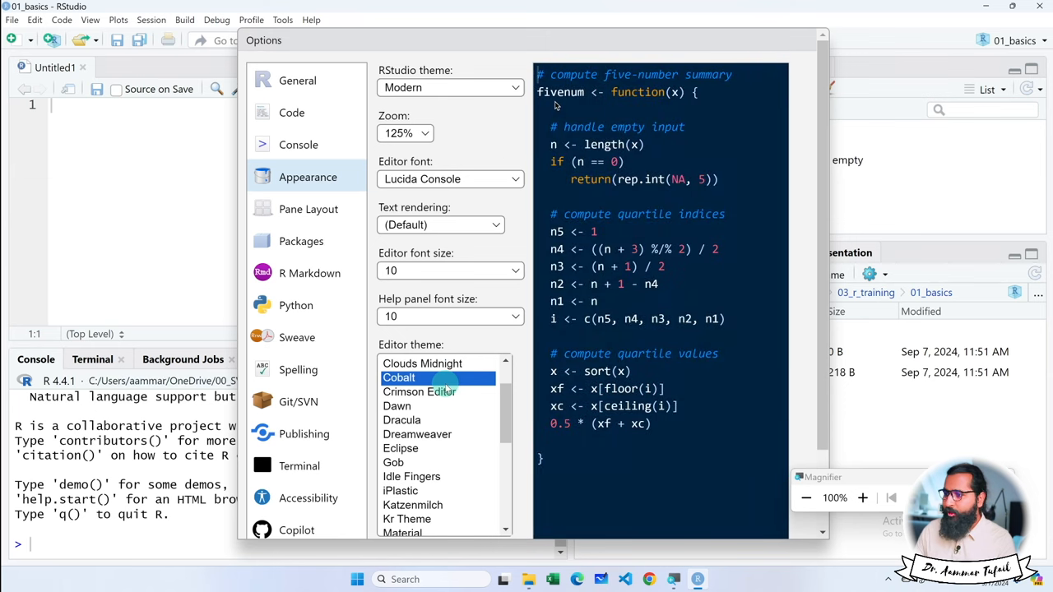
{"action": "scroll", "scroll_direction": "down", "scroll_amount": 3}
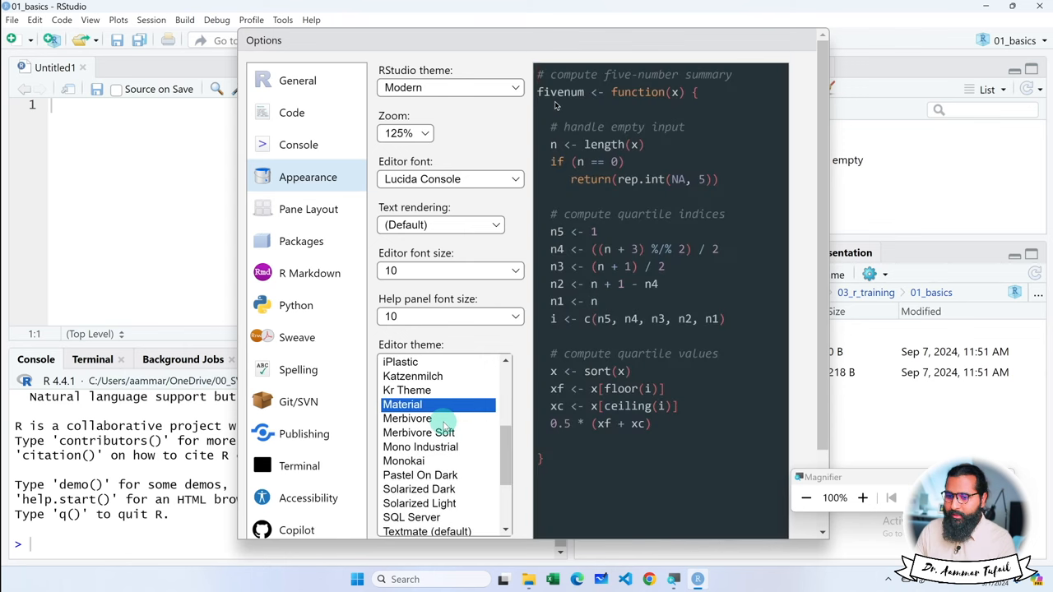
{"action": "left_click", "coordinate": [403, 461]}
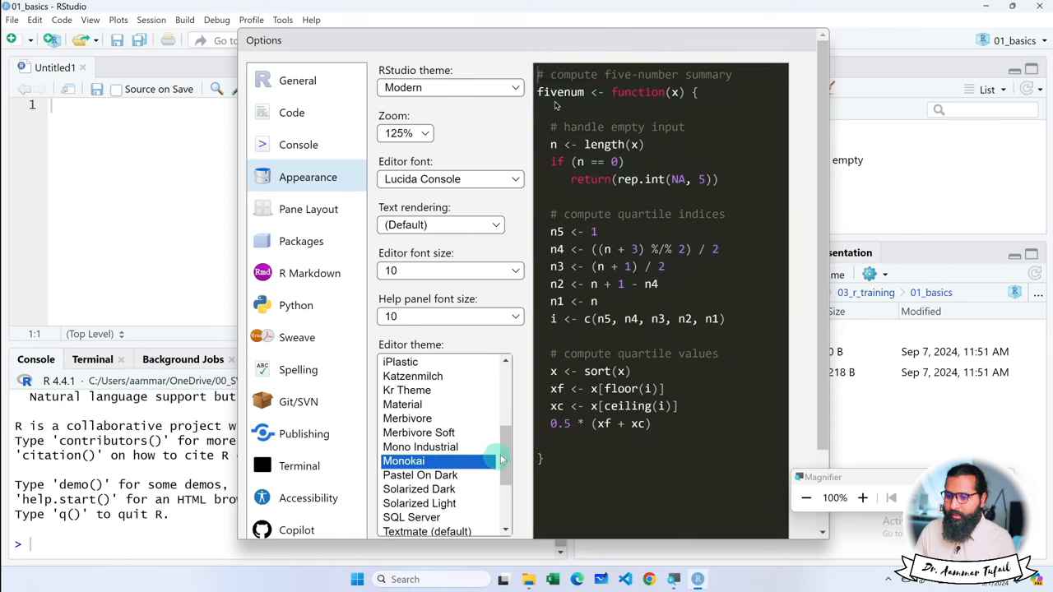
{"action": "scroll", "scroll_direction": "down", "scroll_amount": 3}
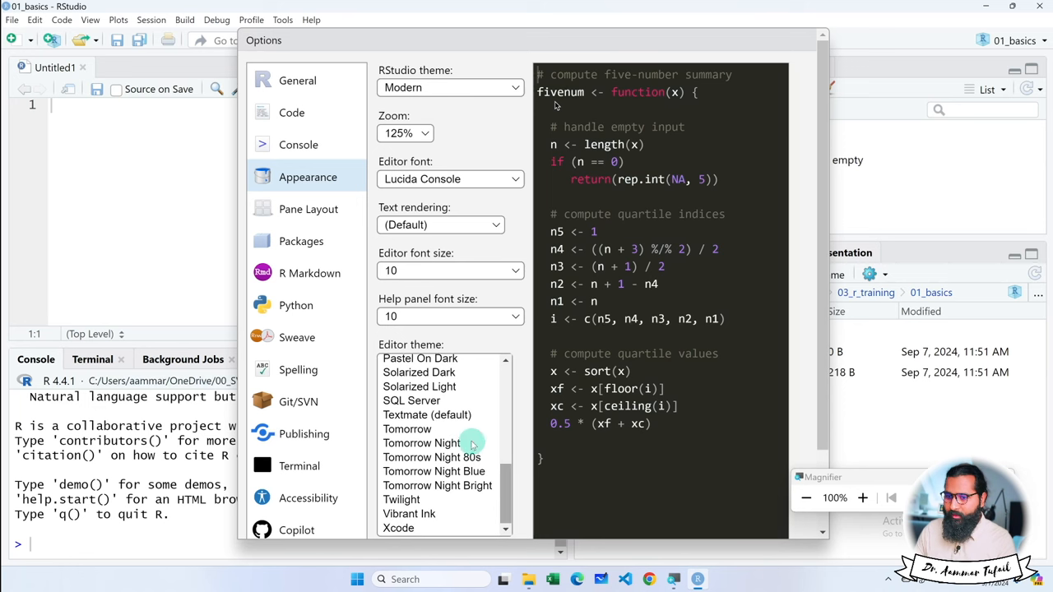
{"action": "left_click", "coordinate": [421, 443]}
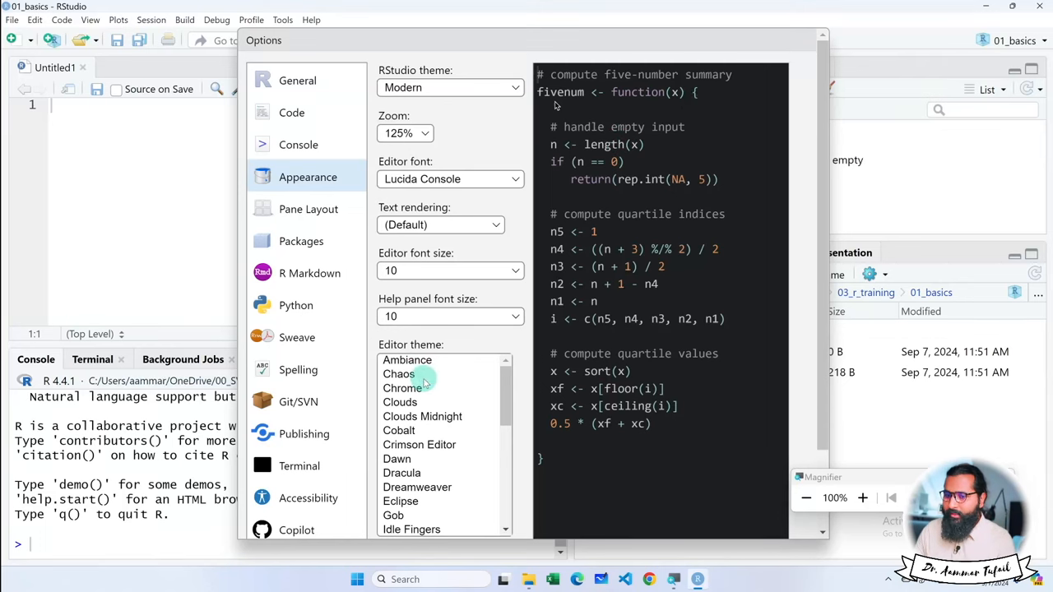
{"action": "left_click", "coordinate": [399, 374]}
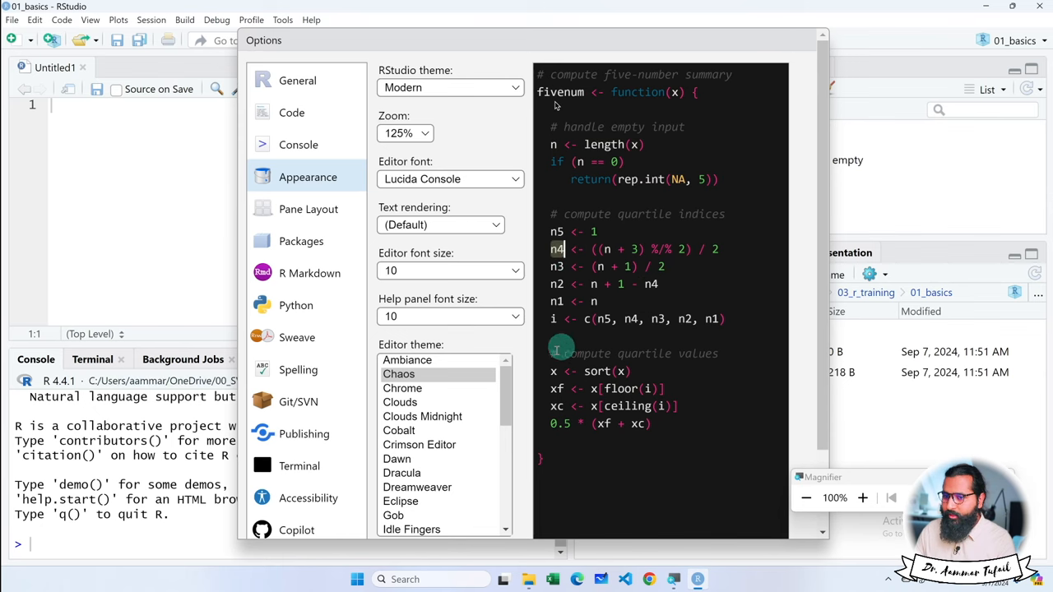
Step: Preview Clouds Midnight, then select Cobalt as the editor theme
{"action": "left_click", "coordinate": [422, 417]}
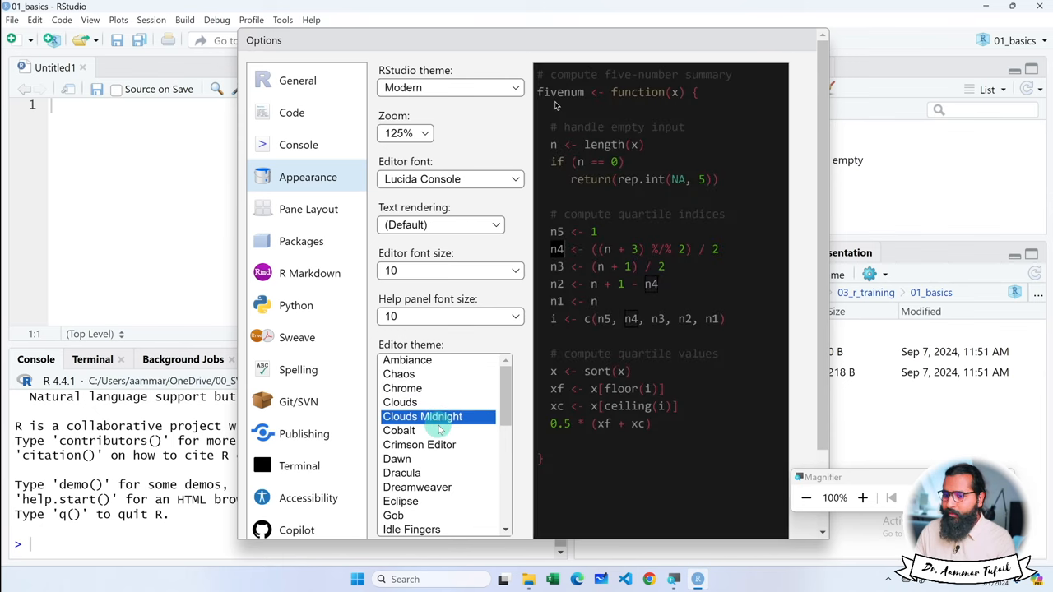
{"action": "left_click", "coordinate": [399, 431]}
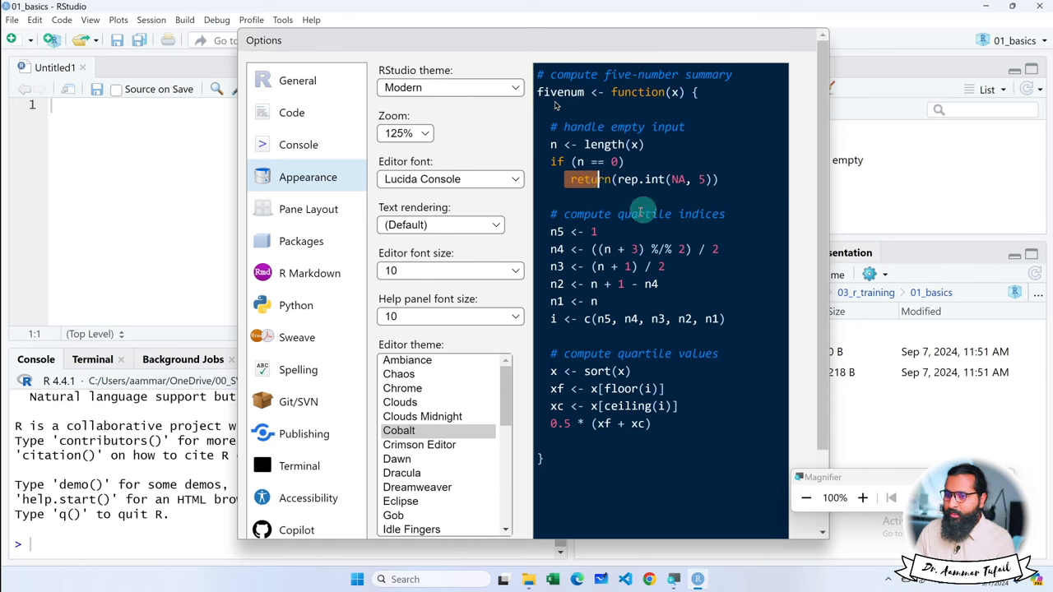
{"action": "mouse_move", "coordinate": [667, 303]}
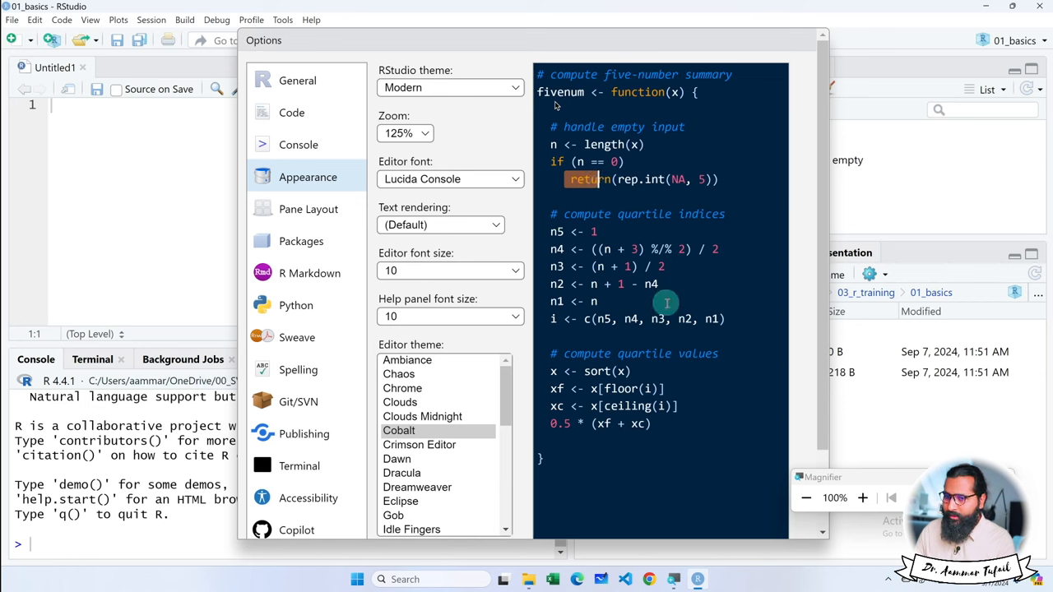
Step: Set the editor font size to 12 and confirm the appearance settings with OK
{"action": "left_click", "coordinate": [450, 270]}
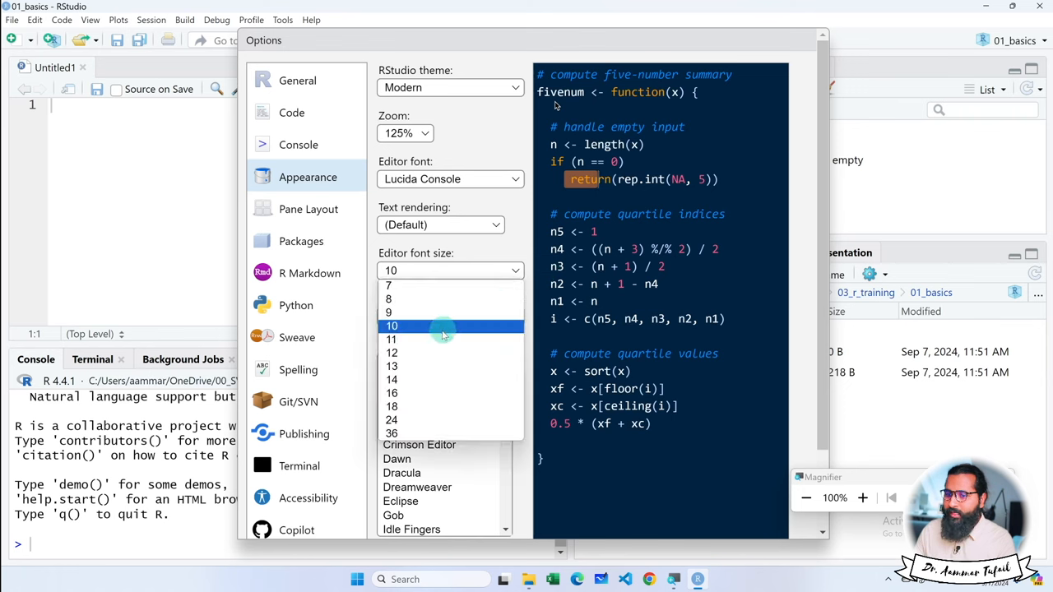
{"action": "left_click", "coordinate": [392, 352]}
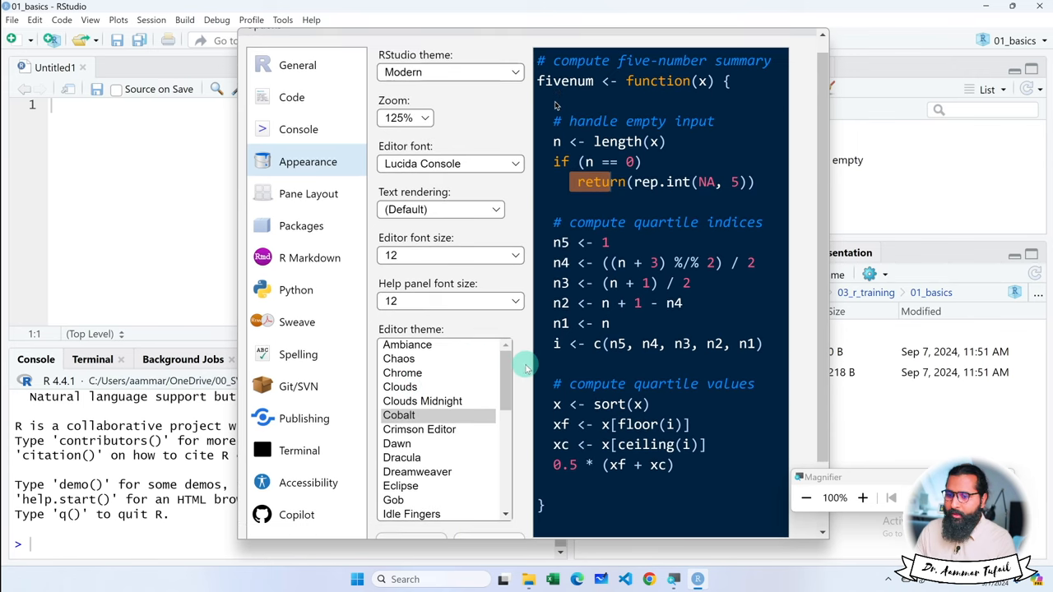
{"action": "scroll", "scroll_direction": "down", "scroll_amount": 3}
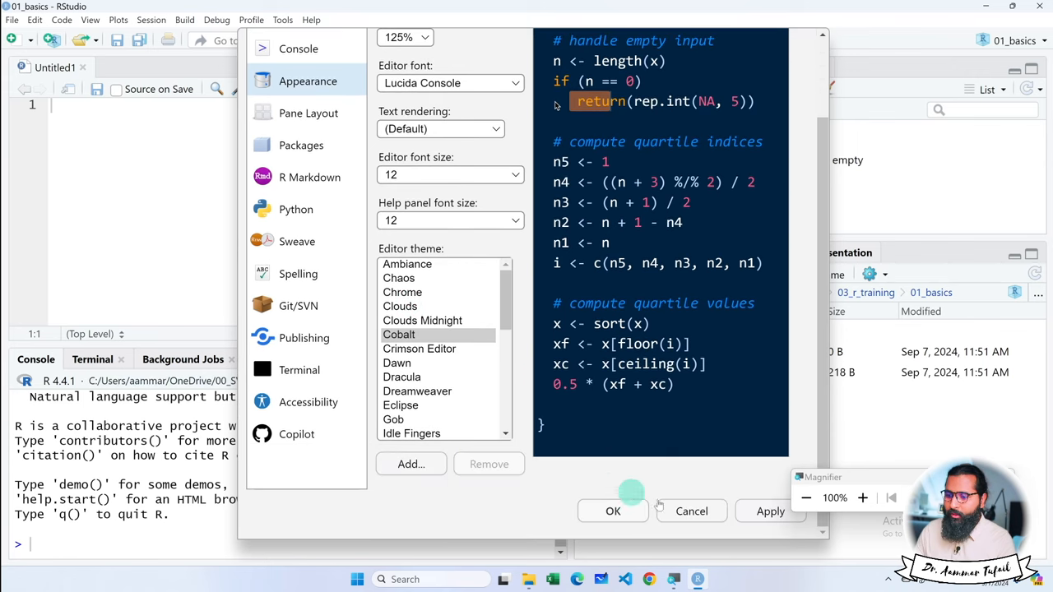
{"action": "left_click", "coordinate": [612, 511]}
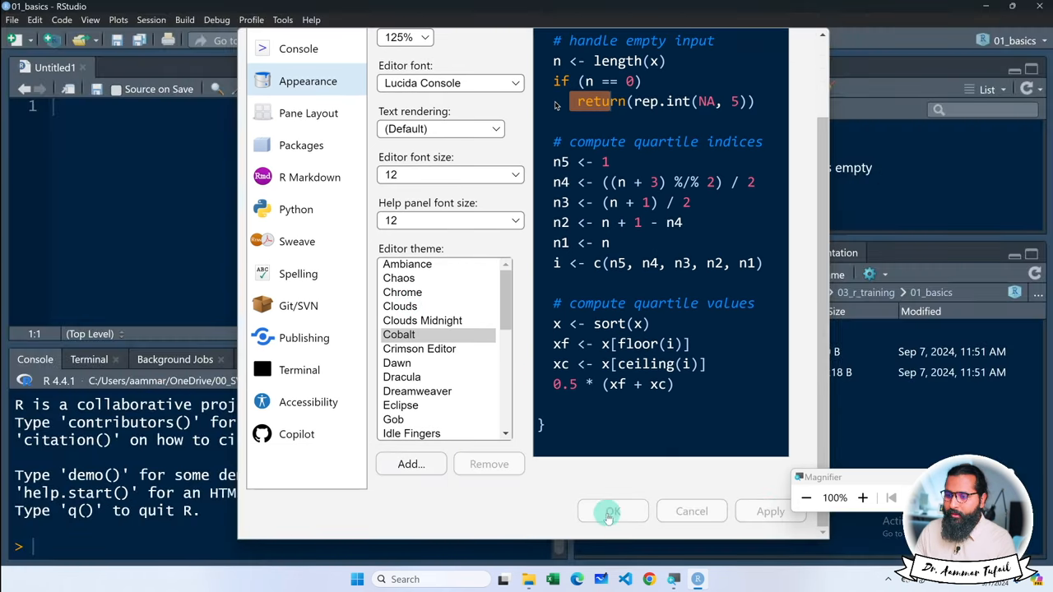
Step: Close the Options dialog so the Cobalt theme applies to every pane
{"action": "left_click", "coordinate": [611, 511]}
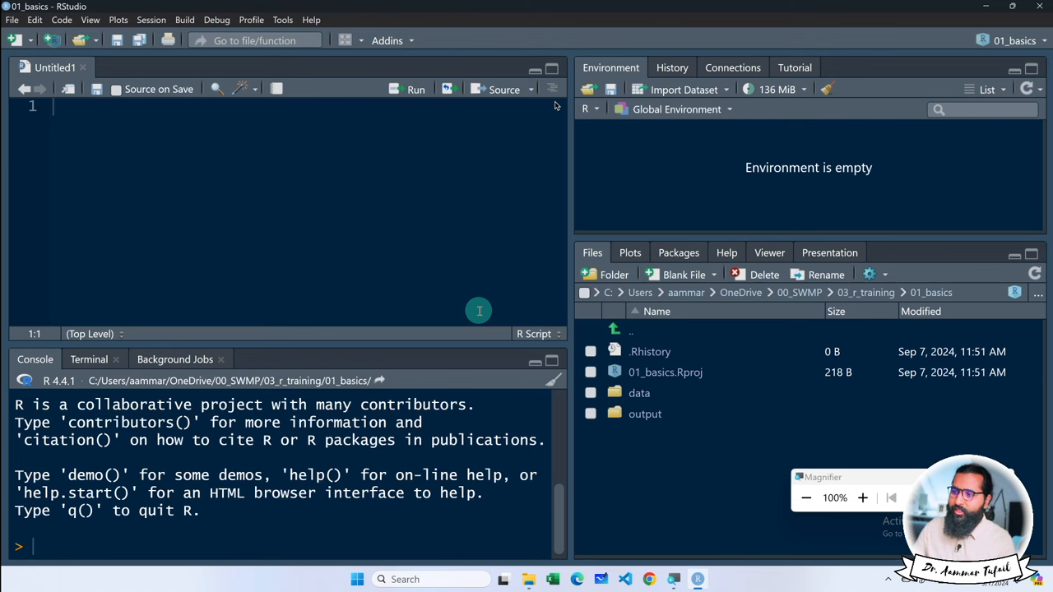
{"action": "mouse_move", "coordinate": [469, 231]}
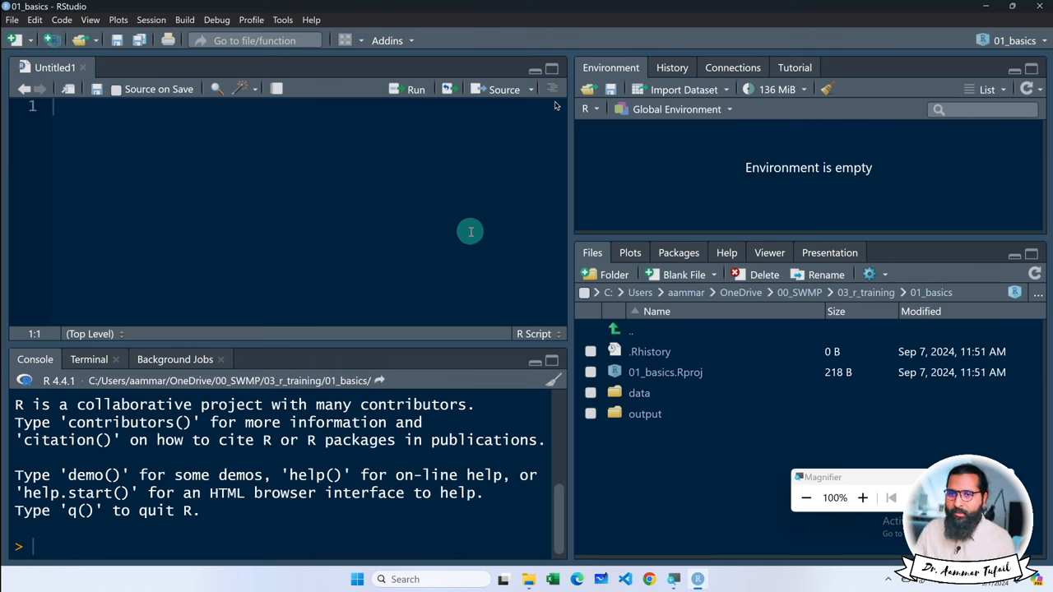
{"action": "mouse_move", "coordinate": [583, 220]}
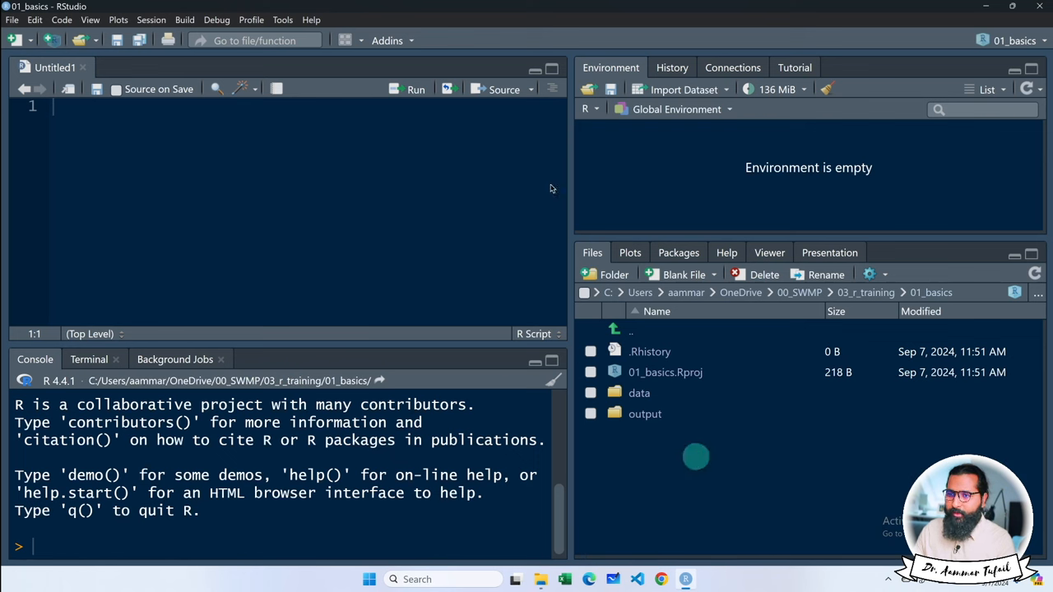
Step: Reopen Tools > Global Options on General and scroll to the session and workspace options
{"action": "left_click", "coordinate": [282, 20]}
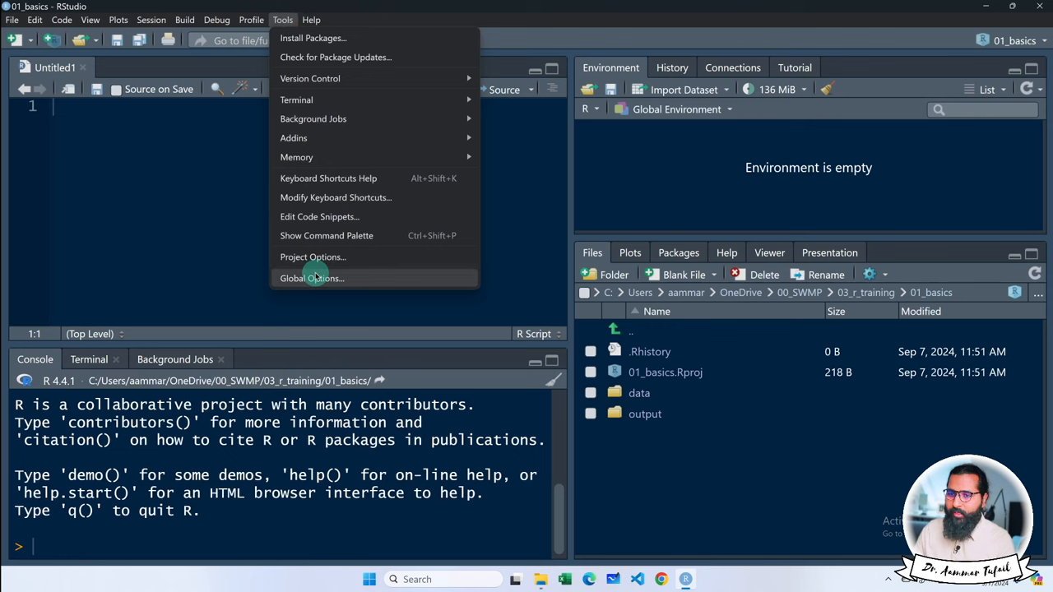
{"action": "left_click", "coordinate": [311, 279]}
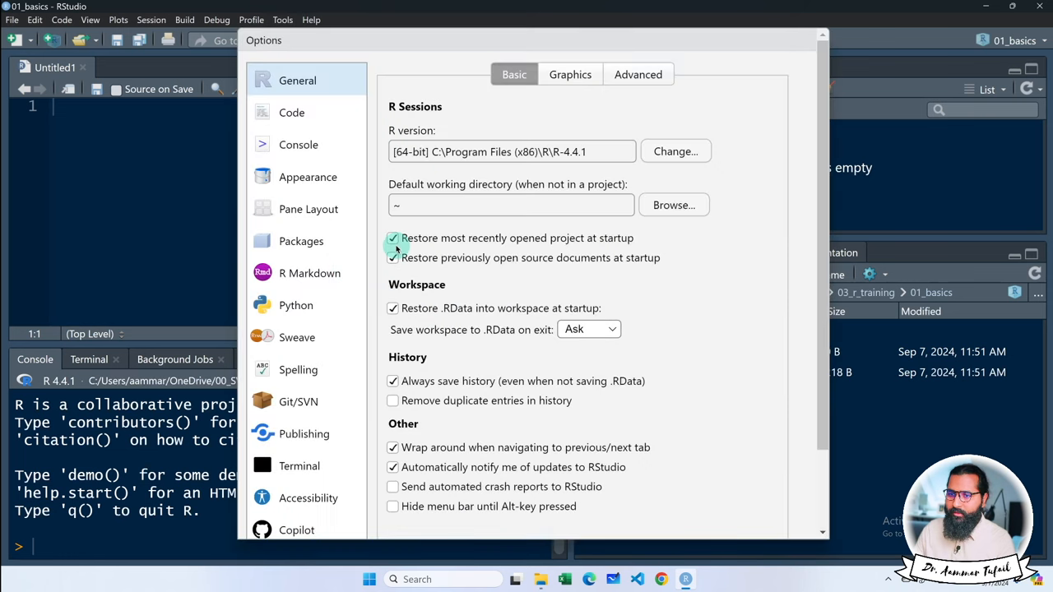
{"action": "scroll", "scroll_direction": "down", "scroll_amount": 3}
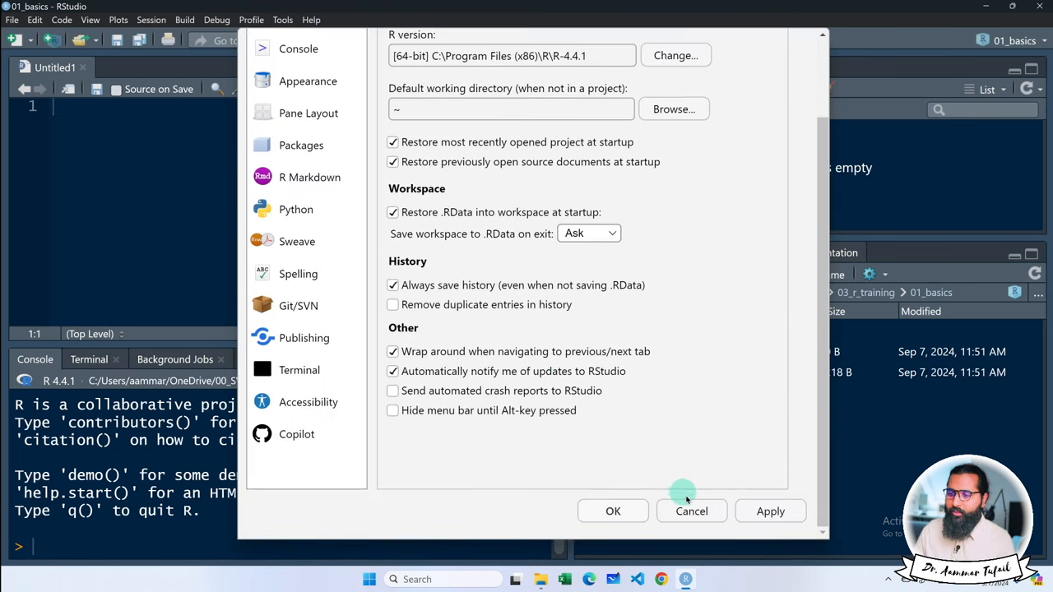
{"action": "mouse_move", "coordinate": [581, 330]}
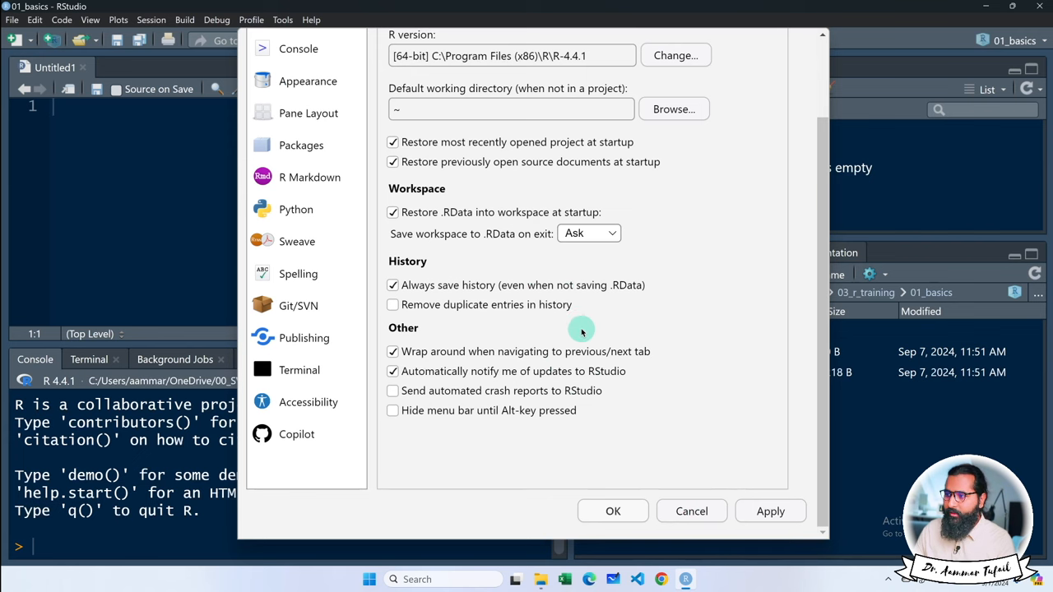